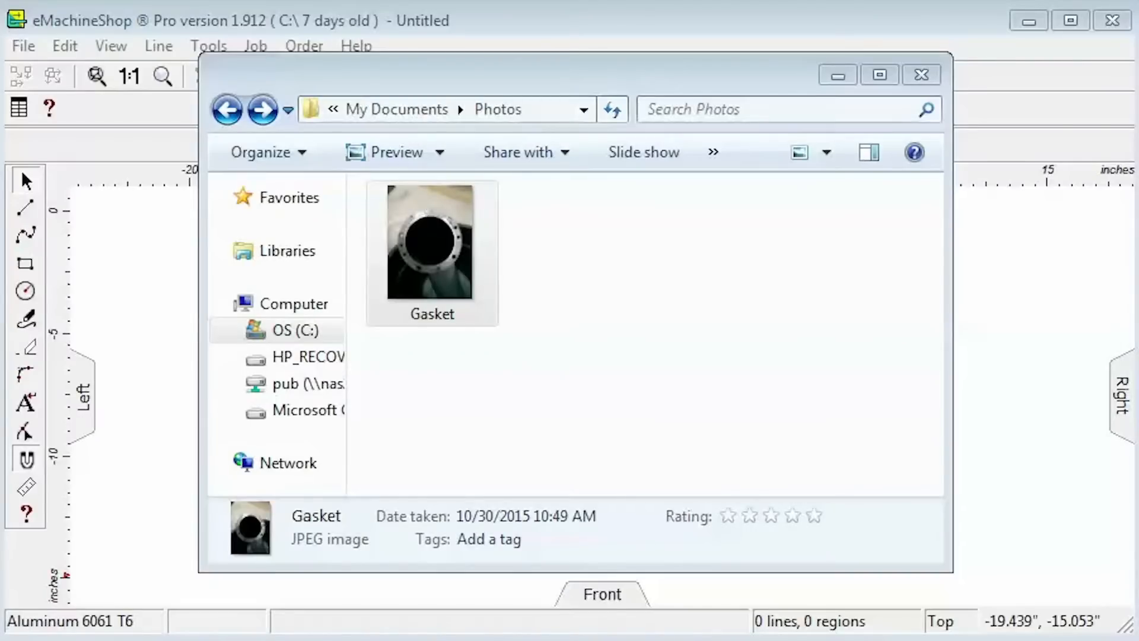
mouse_move(58, 448)
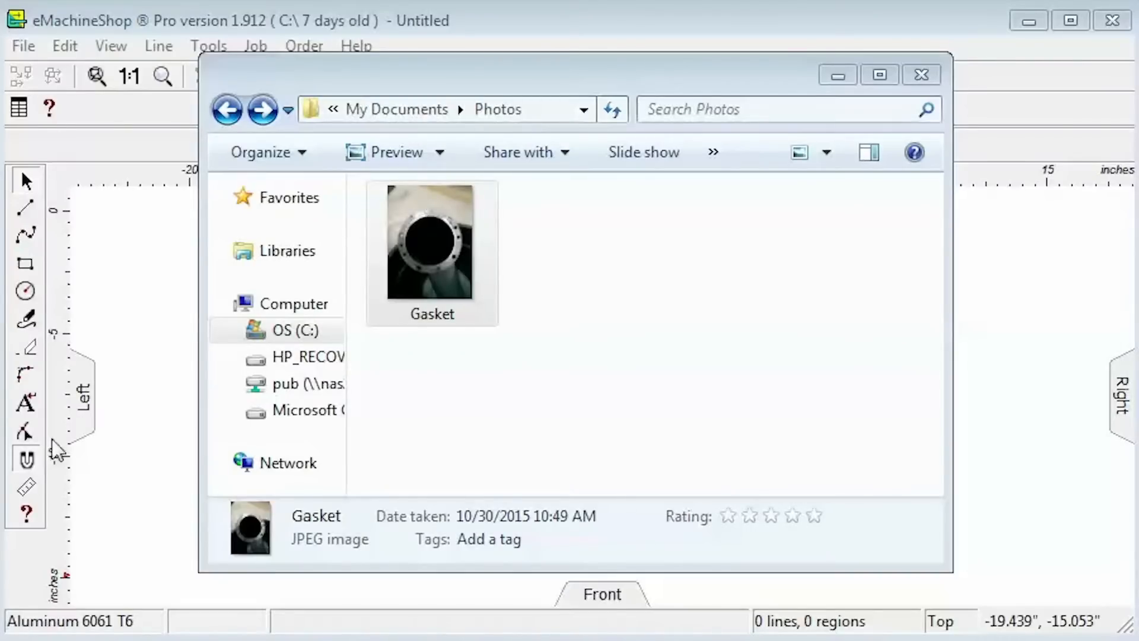
Open the Gasket JPEG from the Photos folder in Windows Photo Viewer
double_click(431, 243)
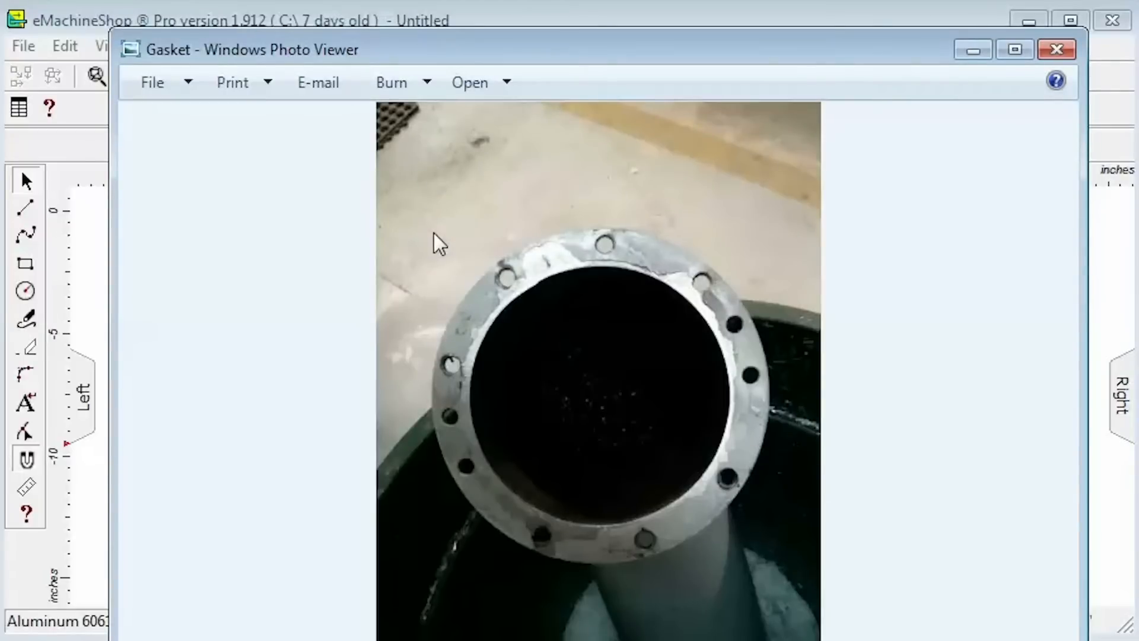
mouse_move(416, 252)
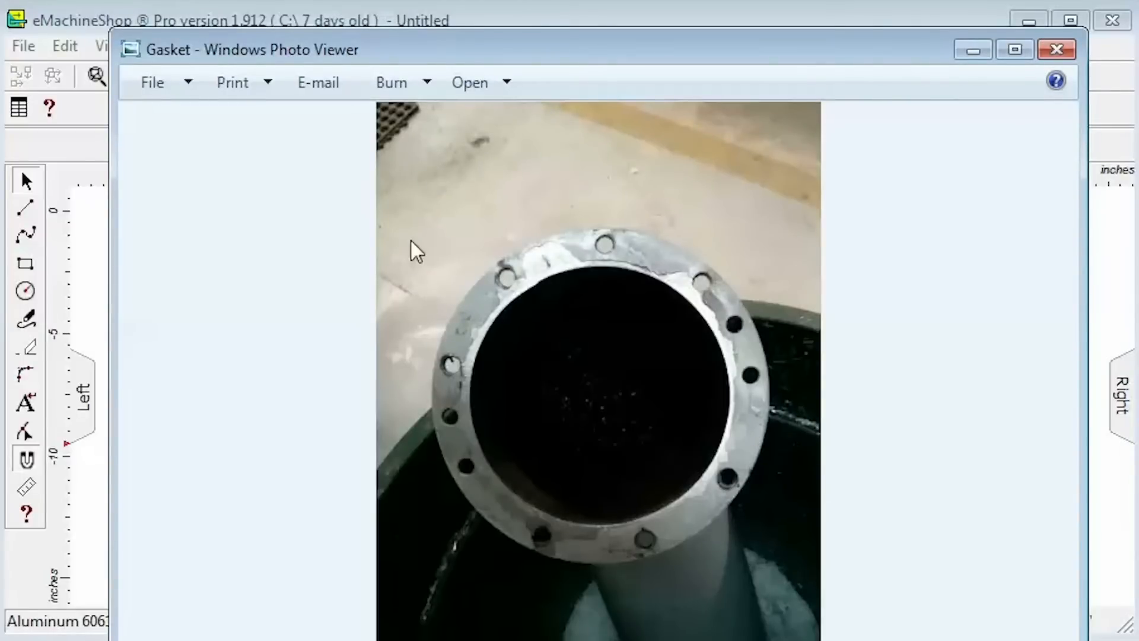
Enable the Tracing Paper option in Preferences so the Gasket photo shows through
left_click(1057, 50)
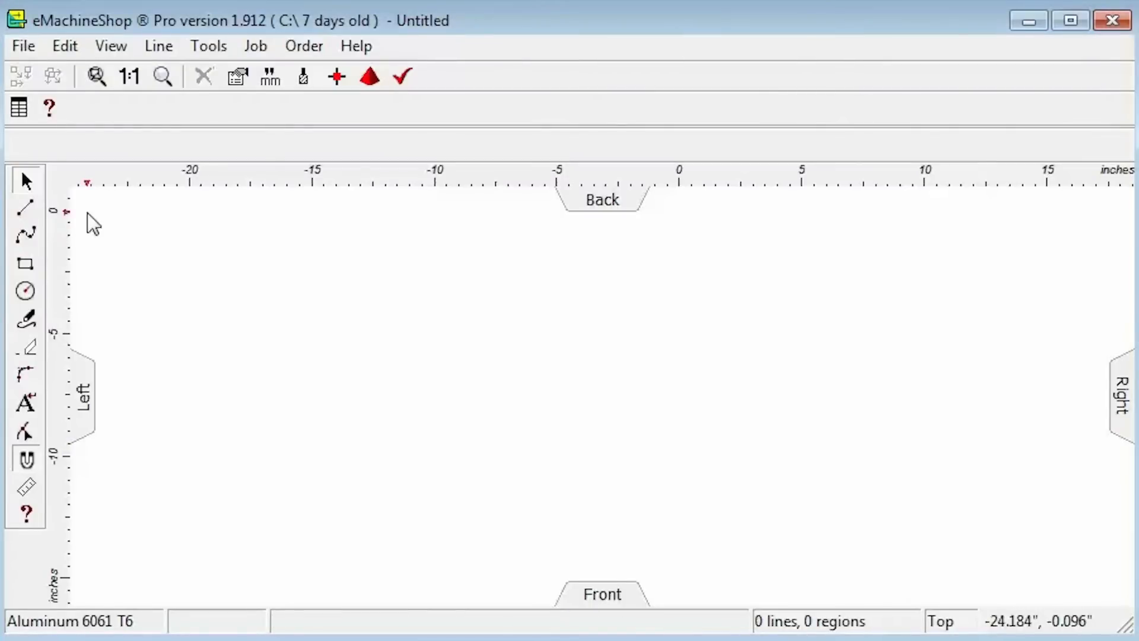
left_click(64, 46)
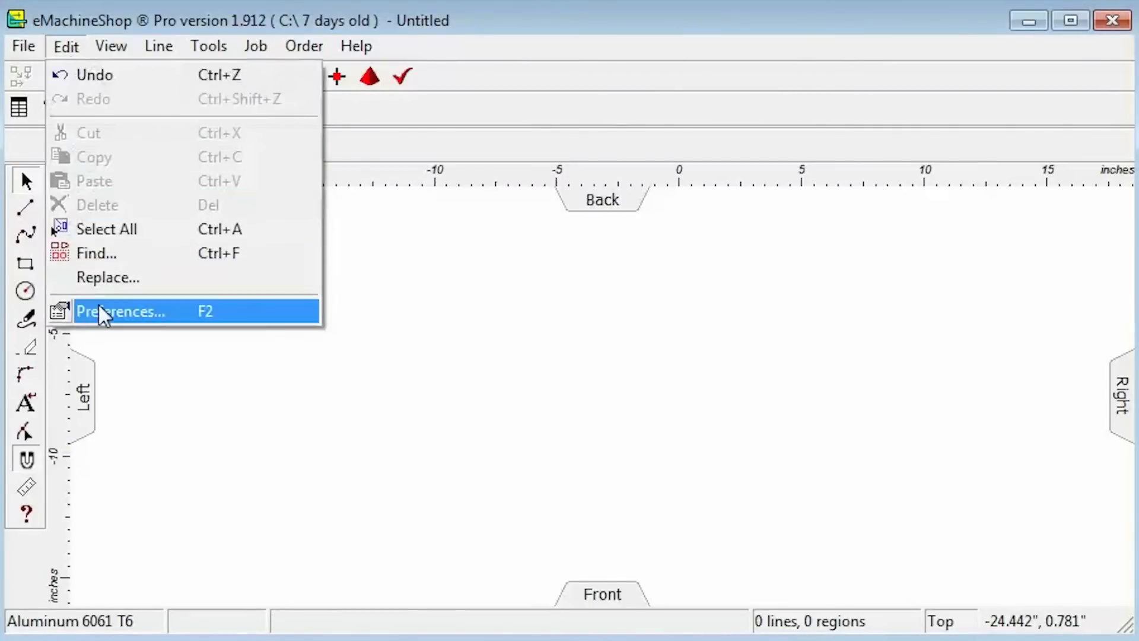
left_click(120, 311)
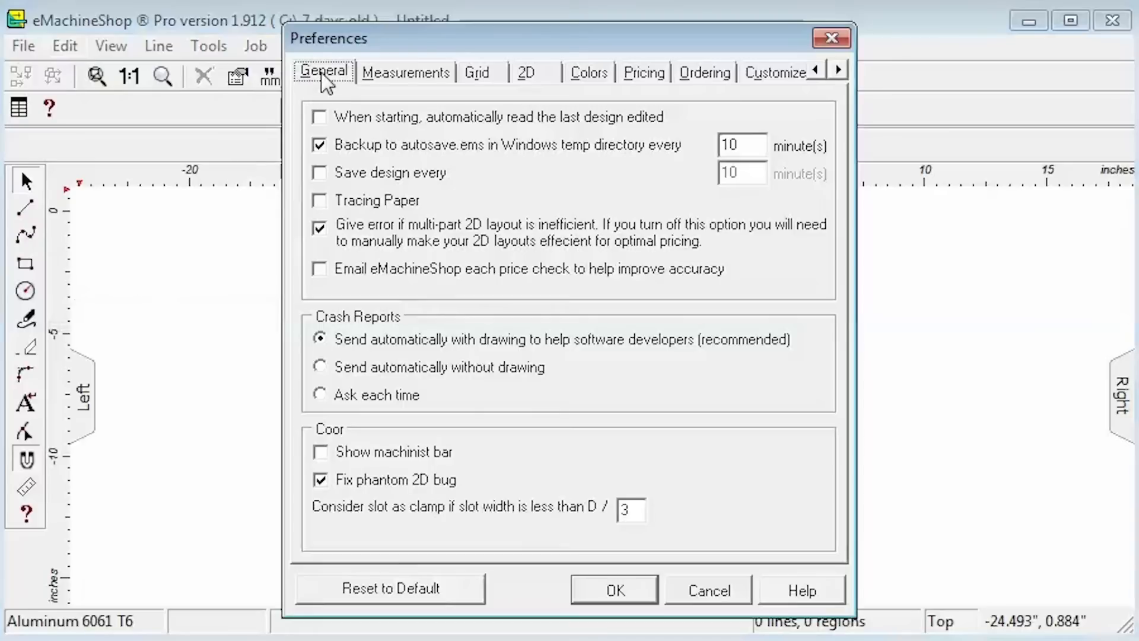
left_click(319, 200)
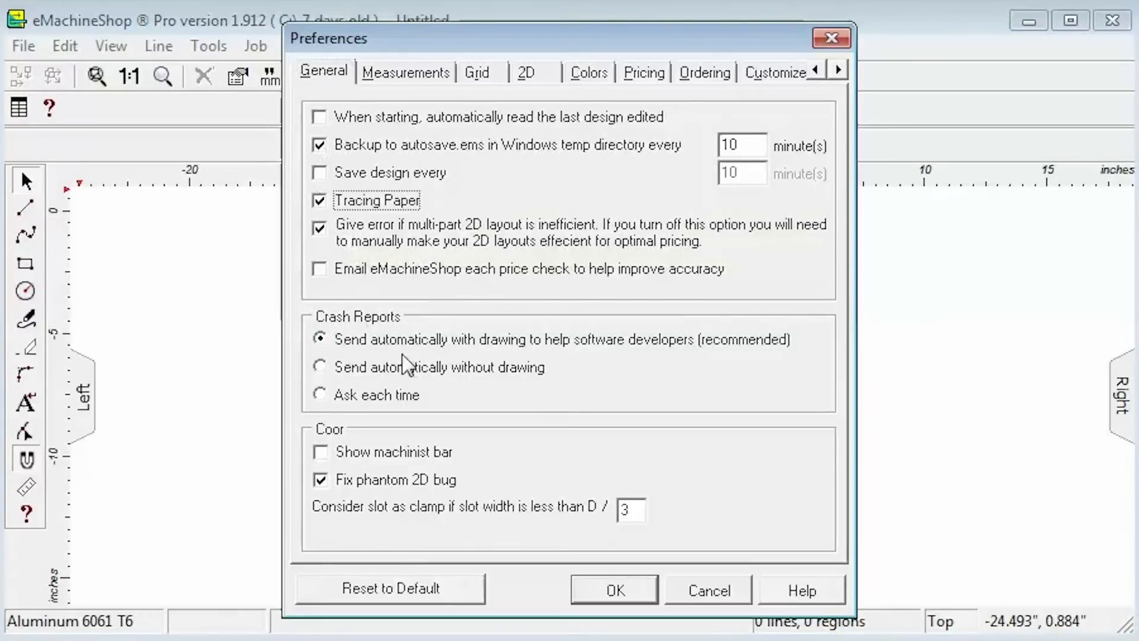
left_click(614, 589)
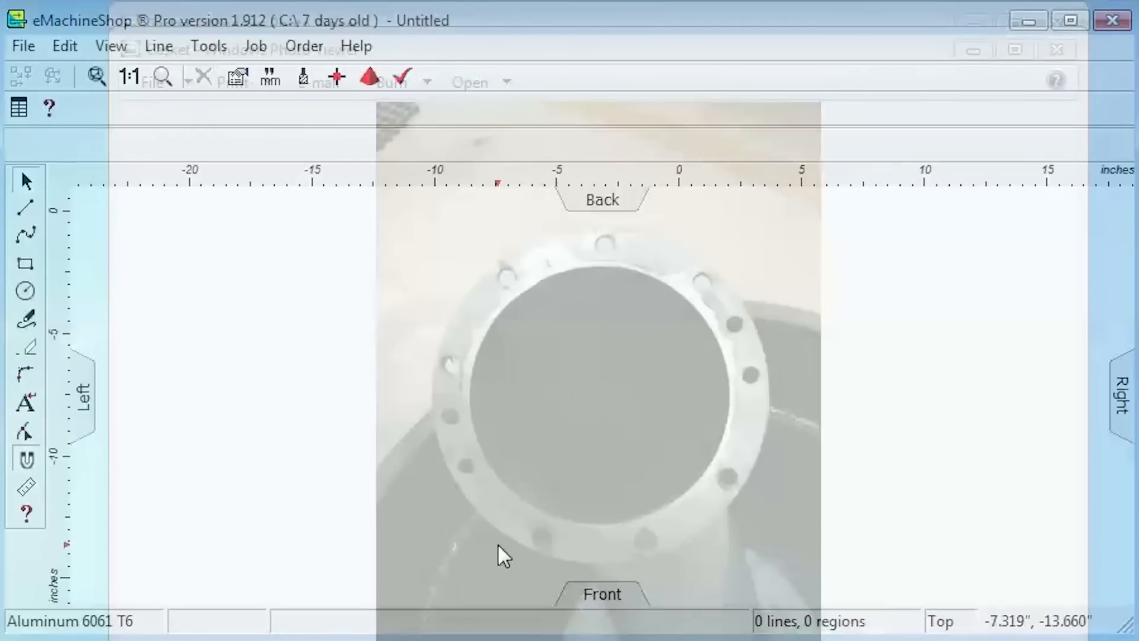
mouse_move(207, 296)
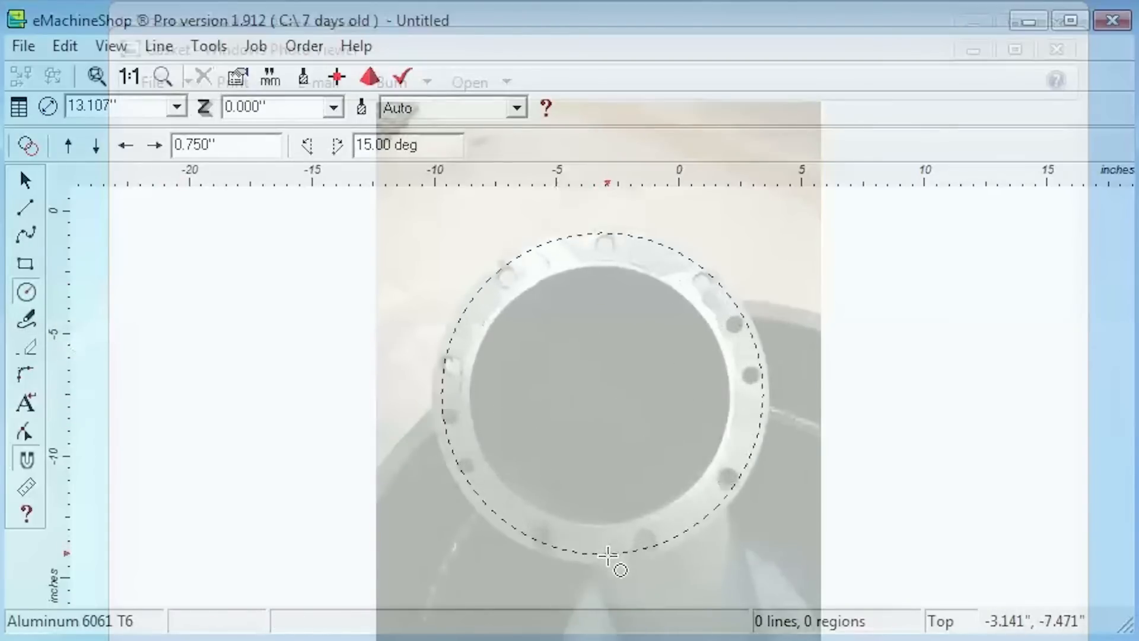
Draw the large outer circle, make a small Air Inside hole and repeat it into twelve copies
left_click(607, 565)
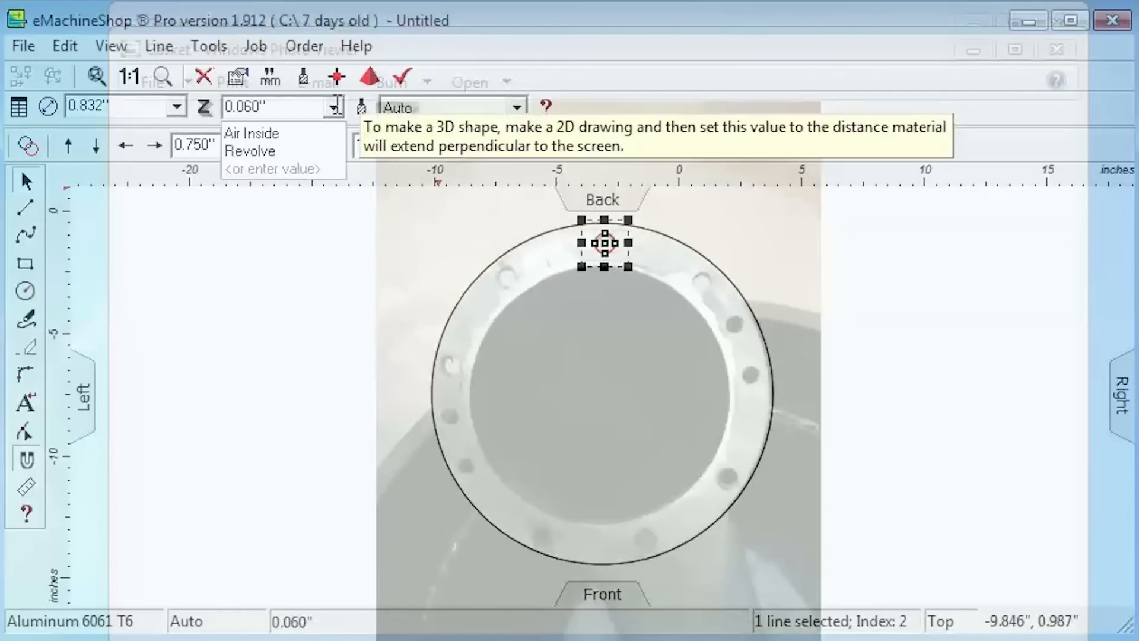
left_click(252, 132)
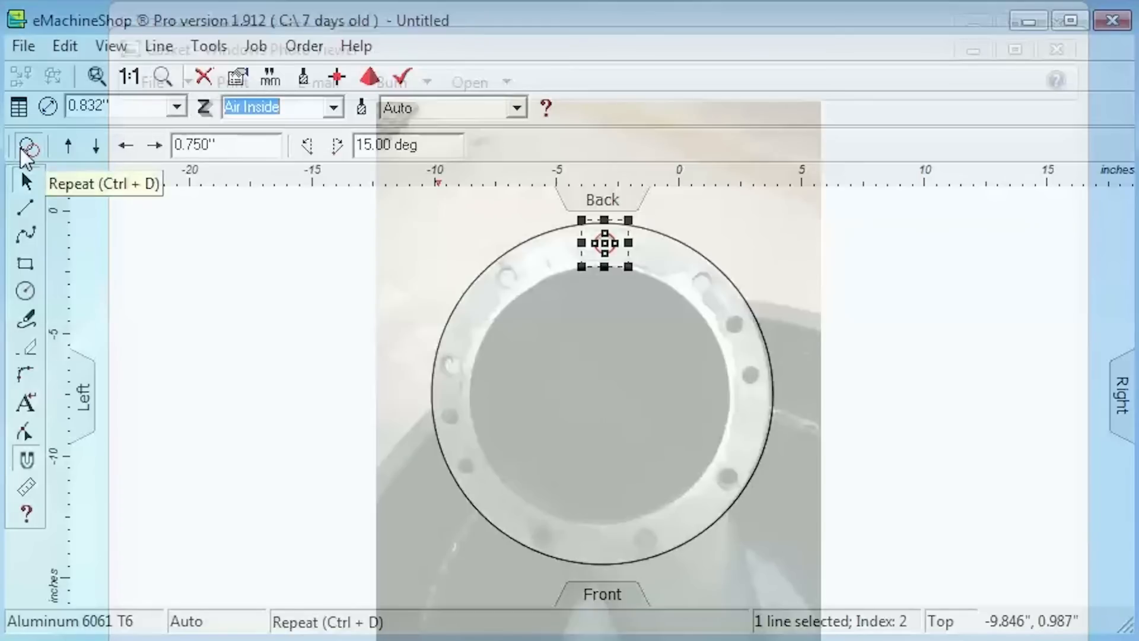
left_click(27, 144)
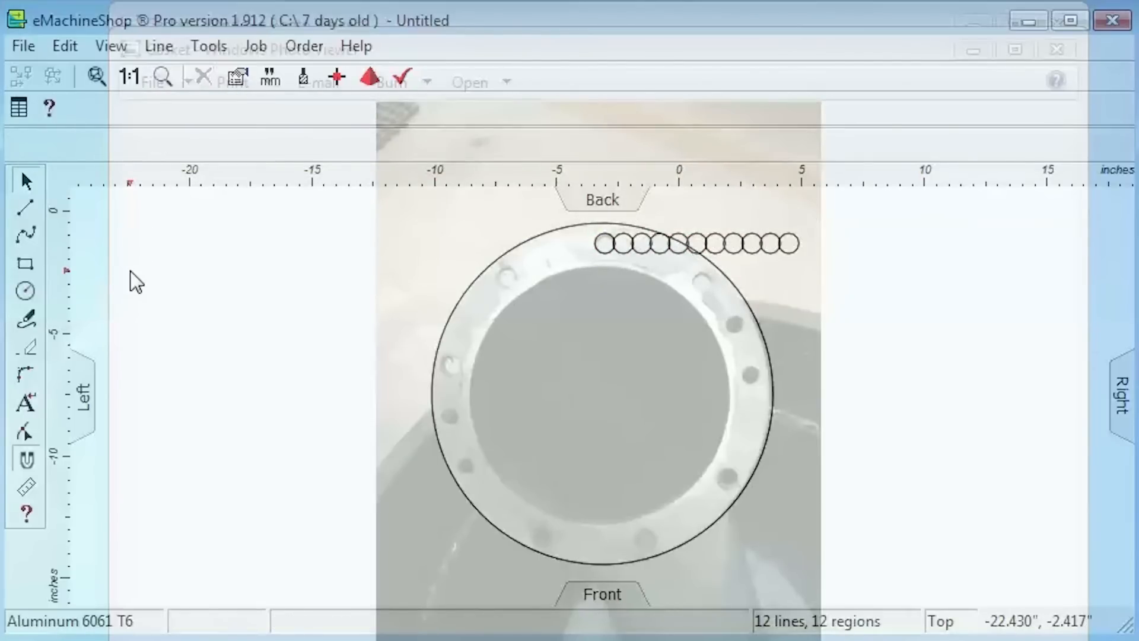
mouse_move(184, 356)
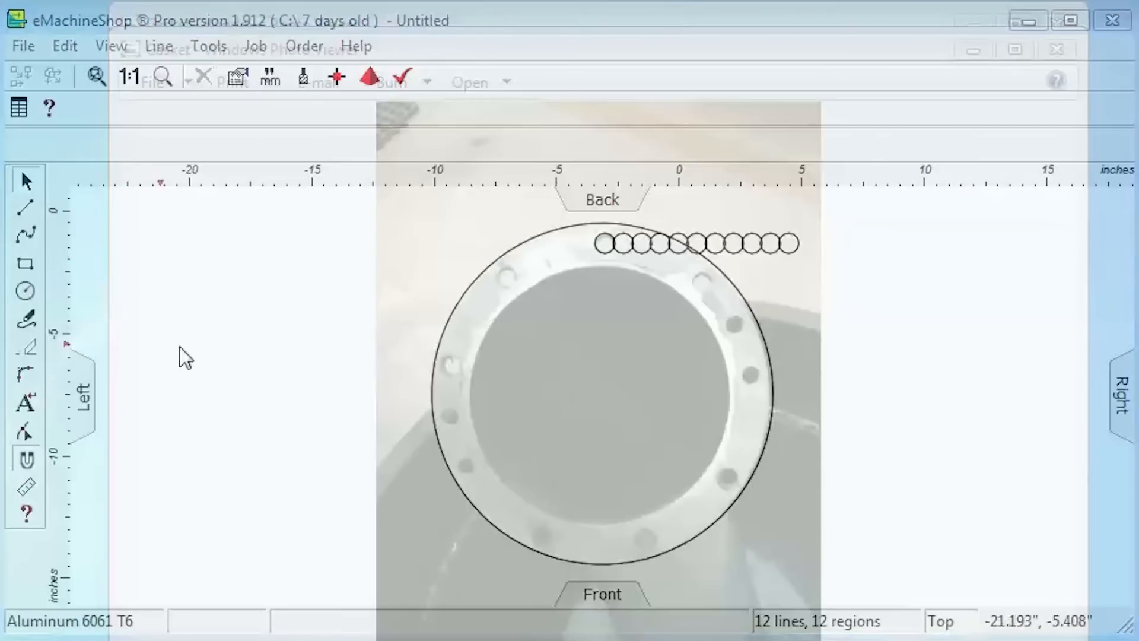
Drag the twelve holes onto the photo's bolt holes and trace the bore with an inner circle
left_click(534, 283)
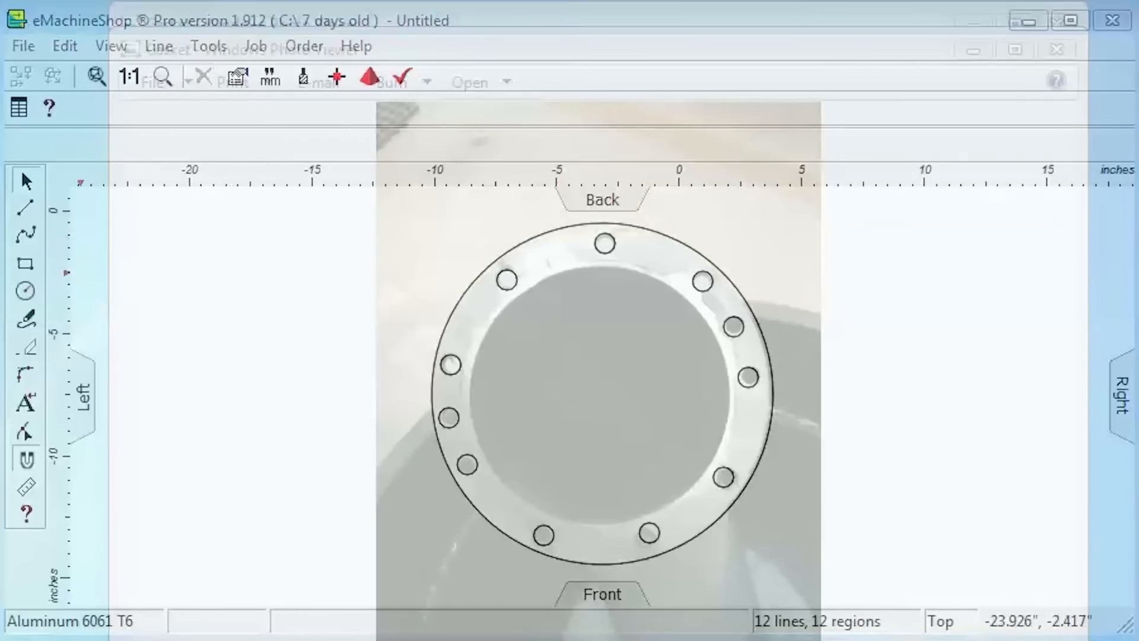
mouse_move(270, 342)
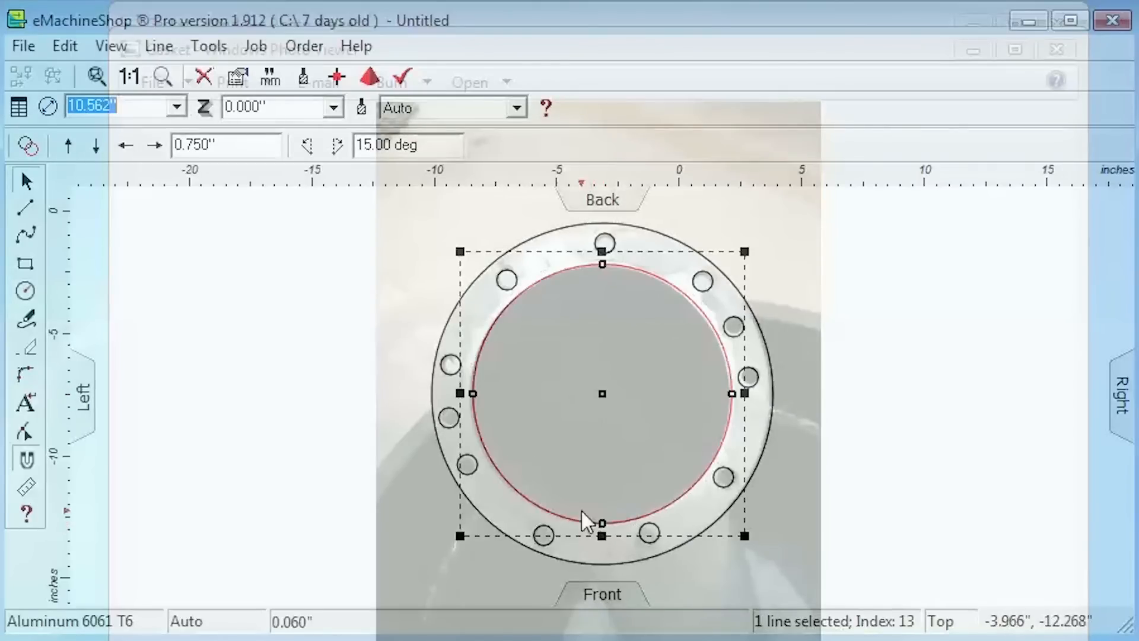
left_click(332, 107)
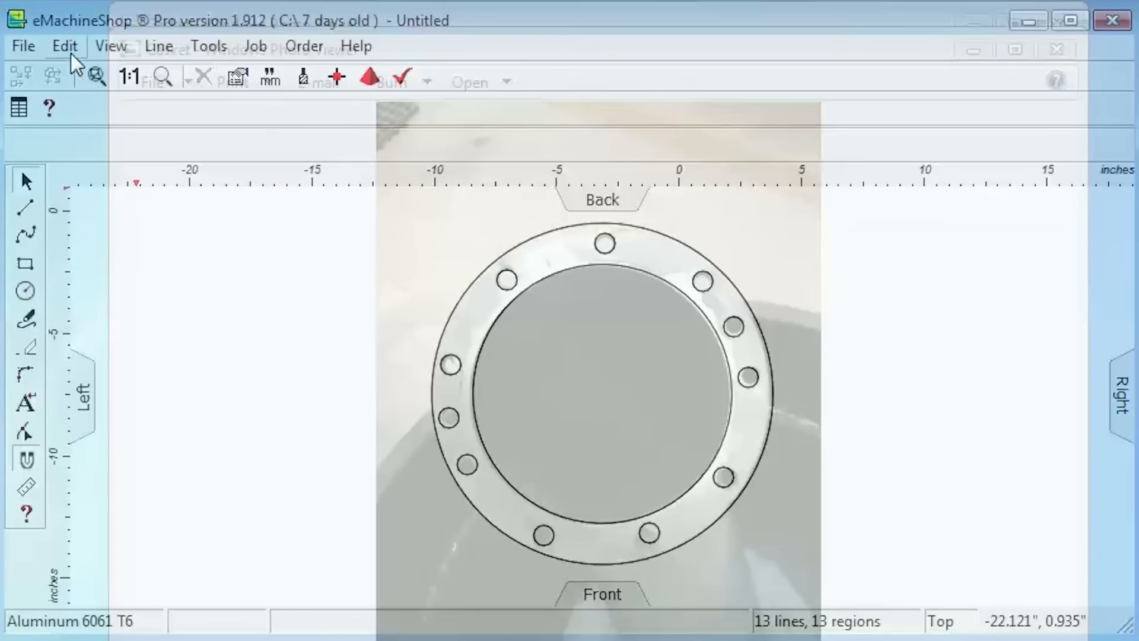
Disable Tracing Paper in Preferences so the gasket outline sits on a plain white workspace
left_click(64, 46)
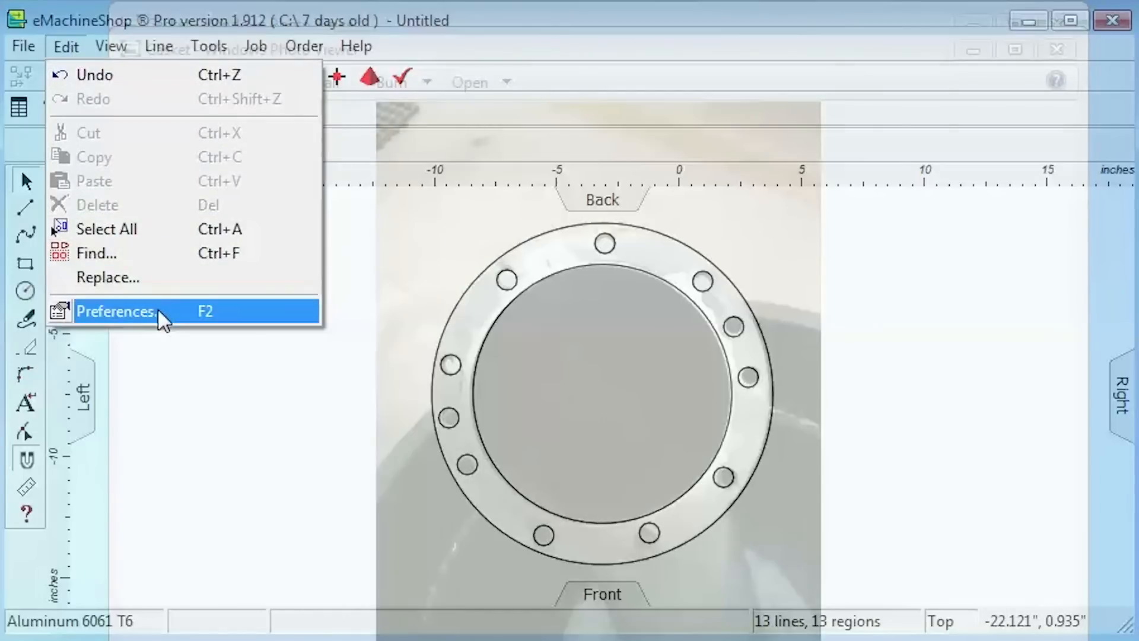
left_click(114, 311)
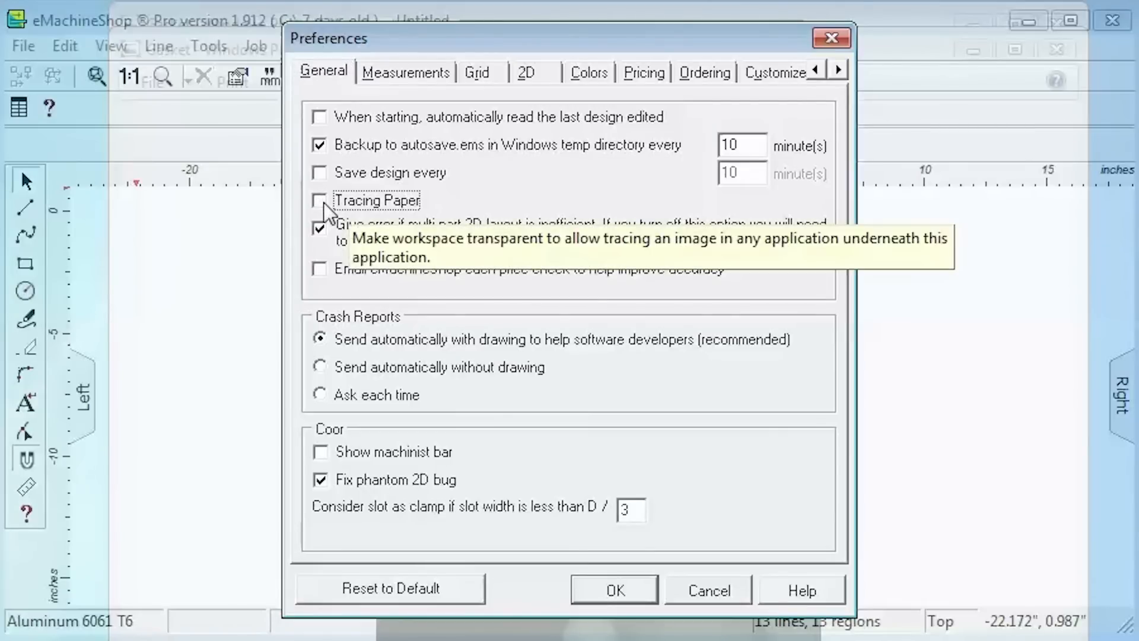
mouse_move(621, 567)
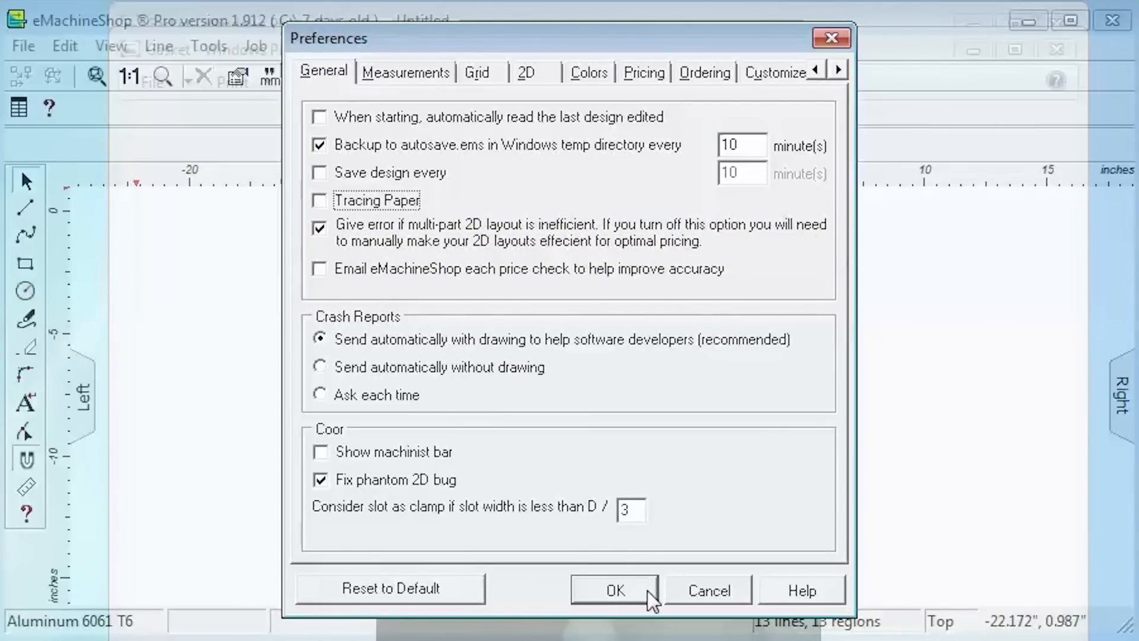
left_click(614, 590)
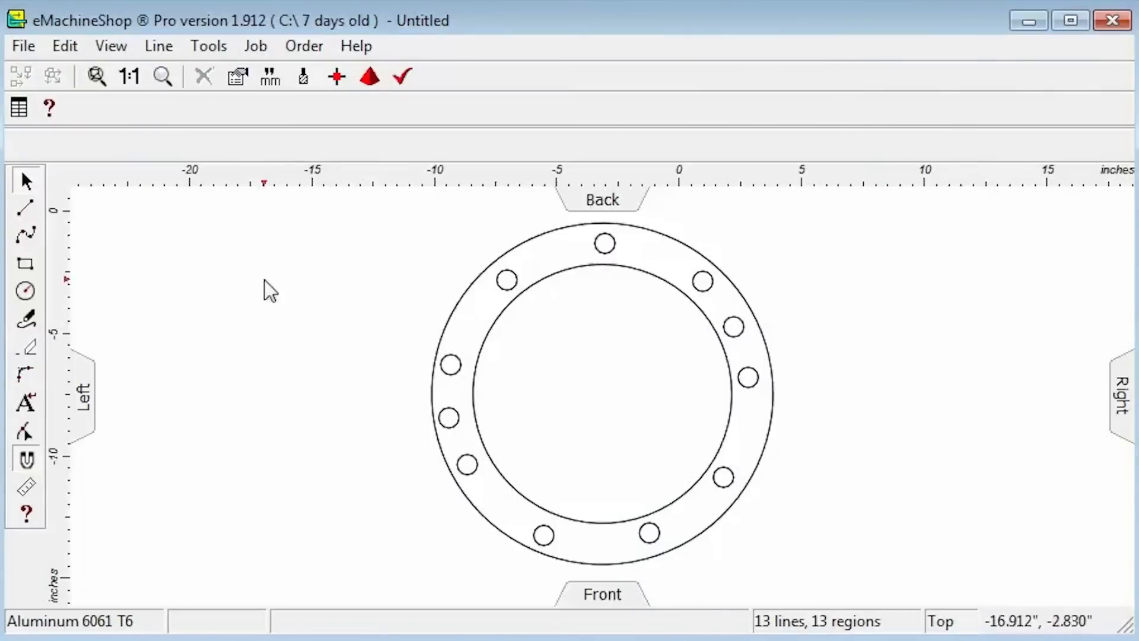
mouse_move(223, 241)
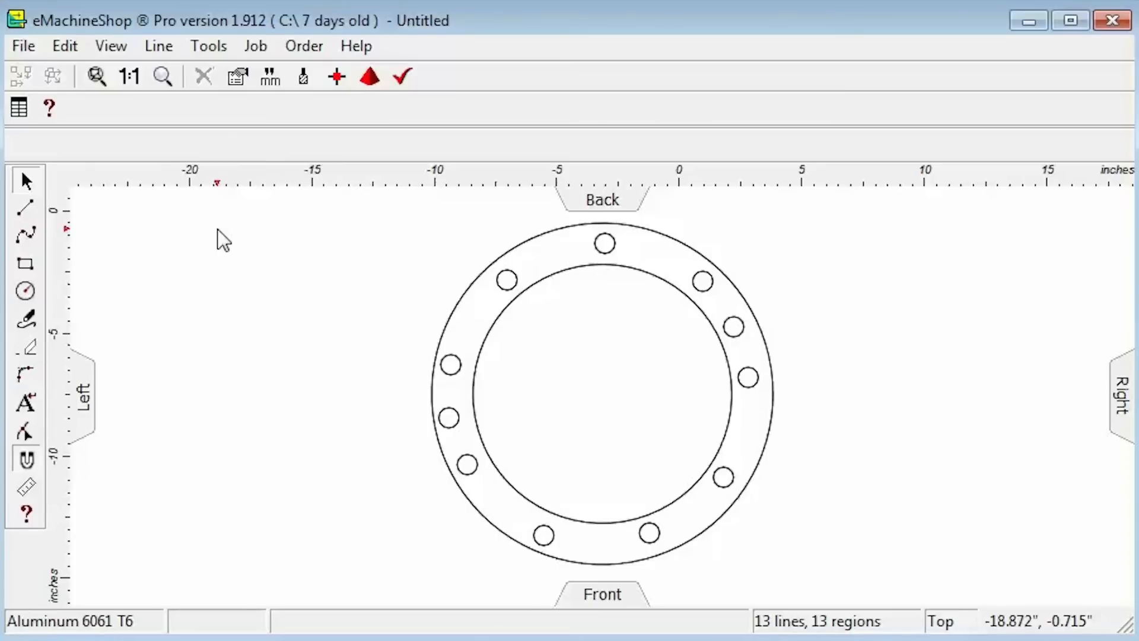
Select all thirteen lines and scale the gasket to 5.003" across
left_click(64, 46)
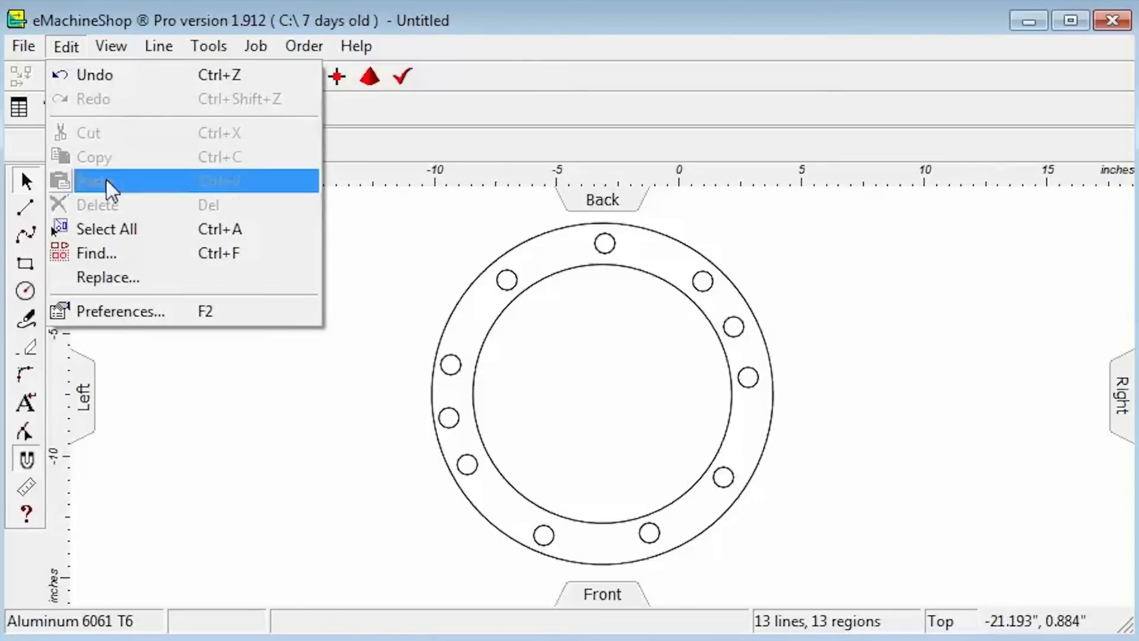
left_click(106, 229)
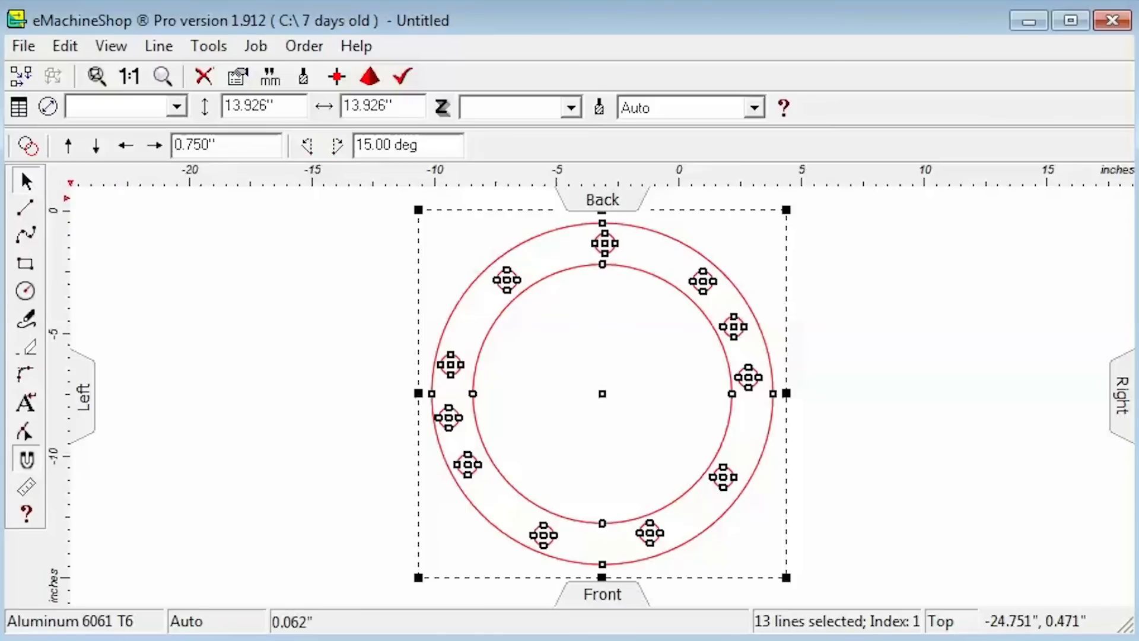
mouse_move(790, 282)
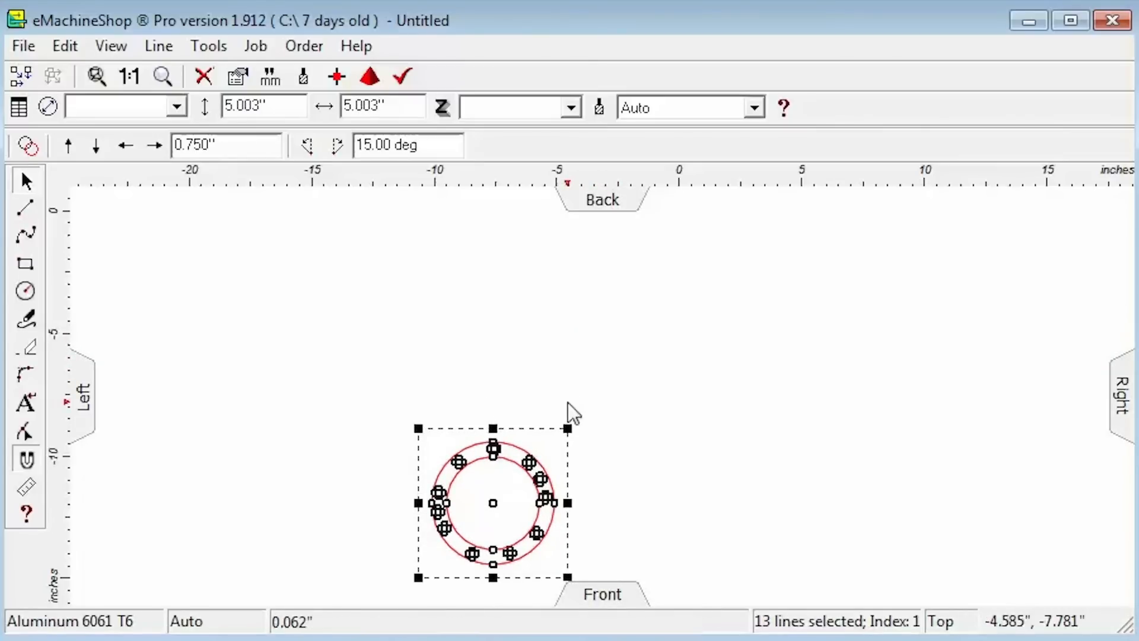
mouse_move(212, 191)
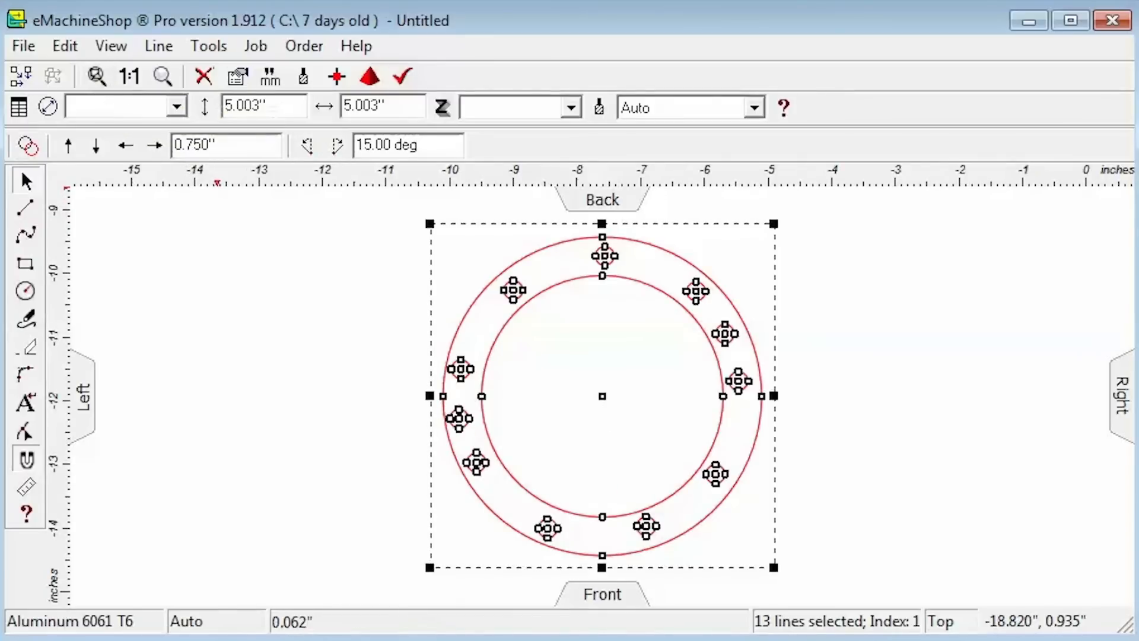
Set the outer circle's Z thickness to 0.060"
left_click(261, 407)
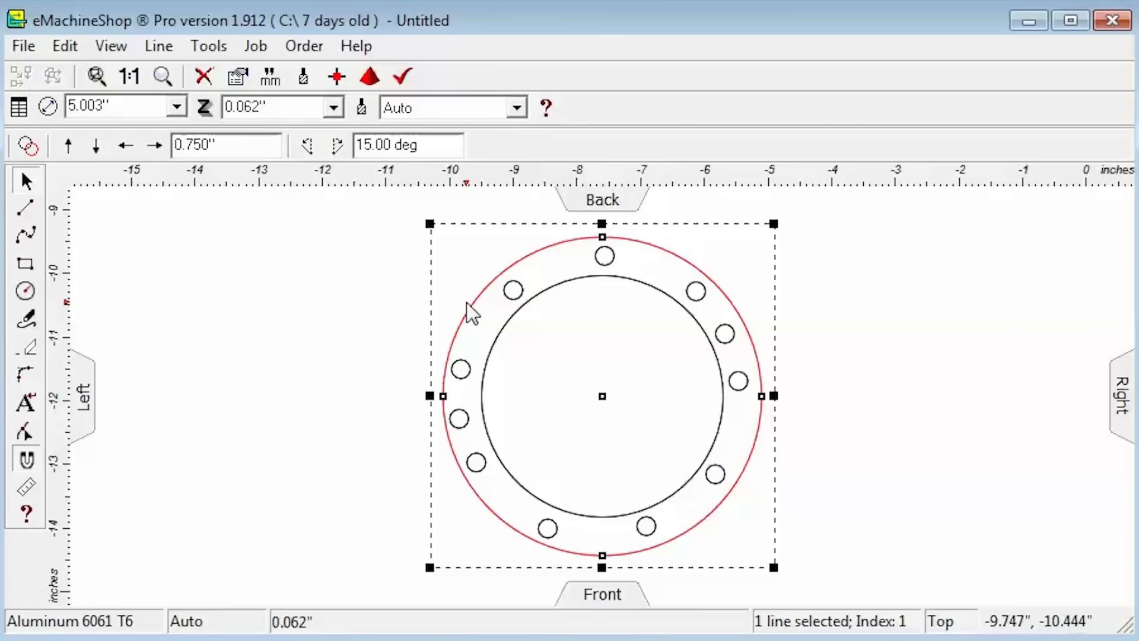
mouse_move(335, 263)
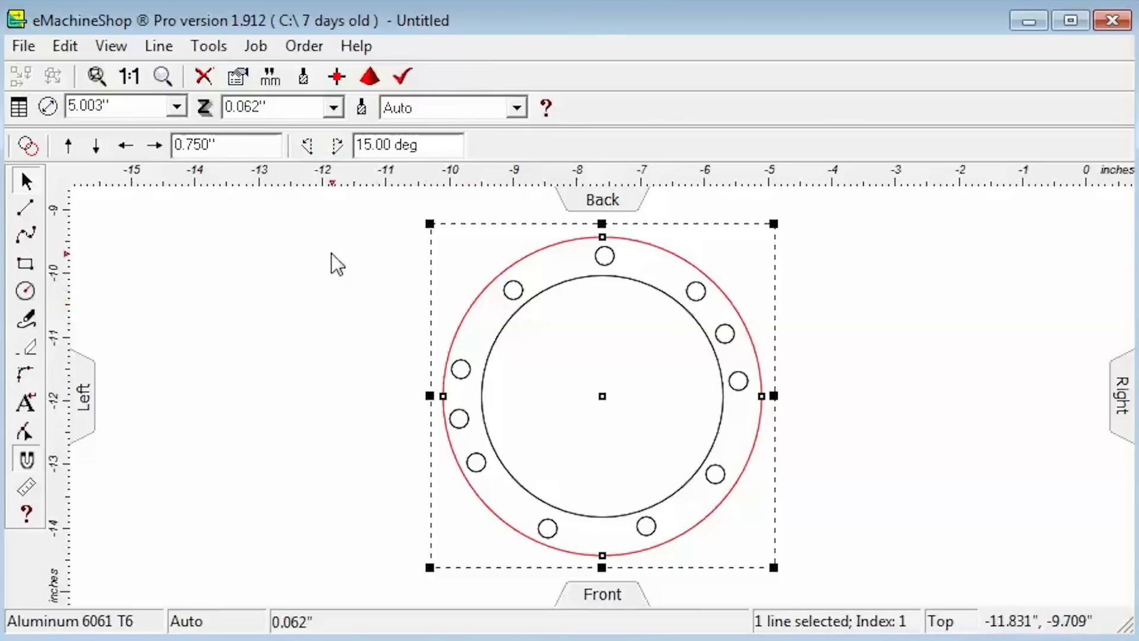
triple_click(280, 107)
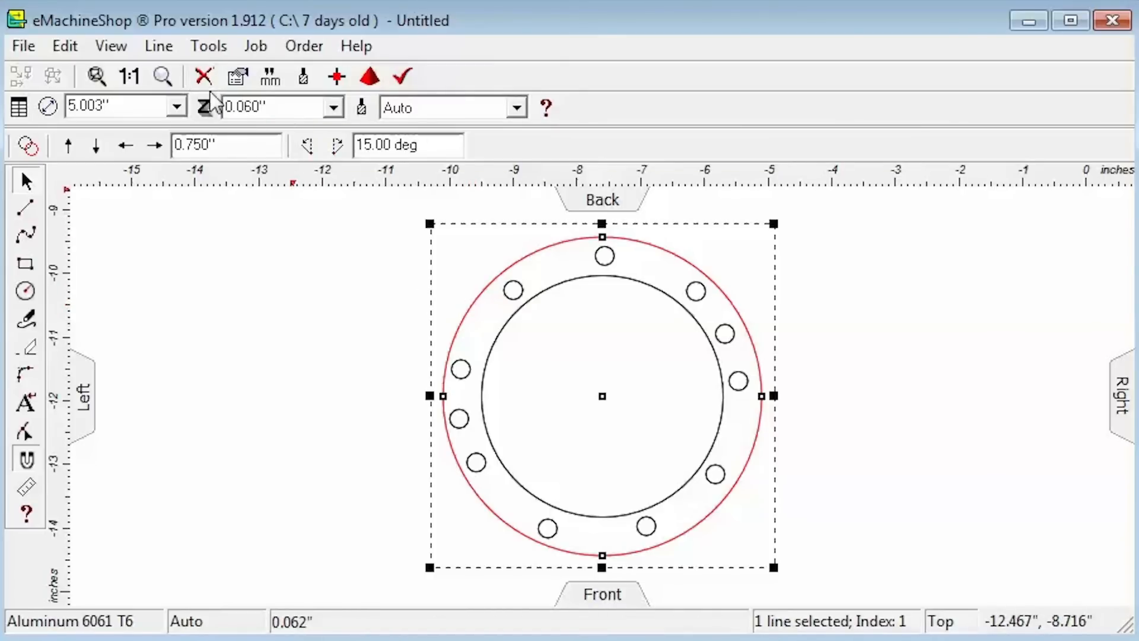
mouse_move(273, 257)
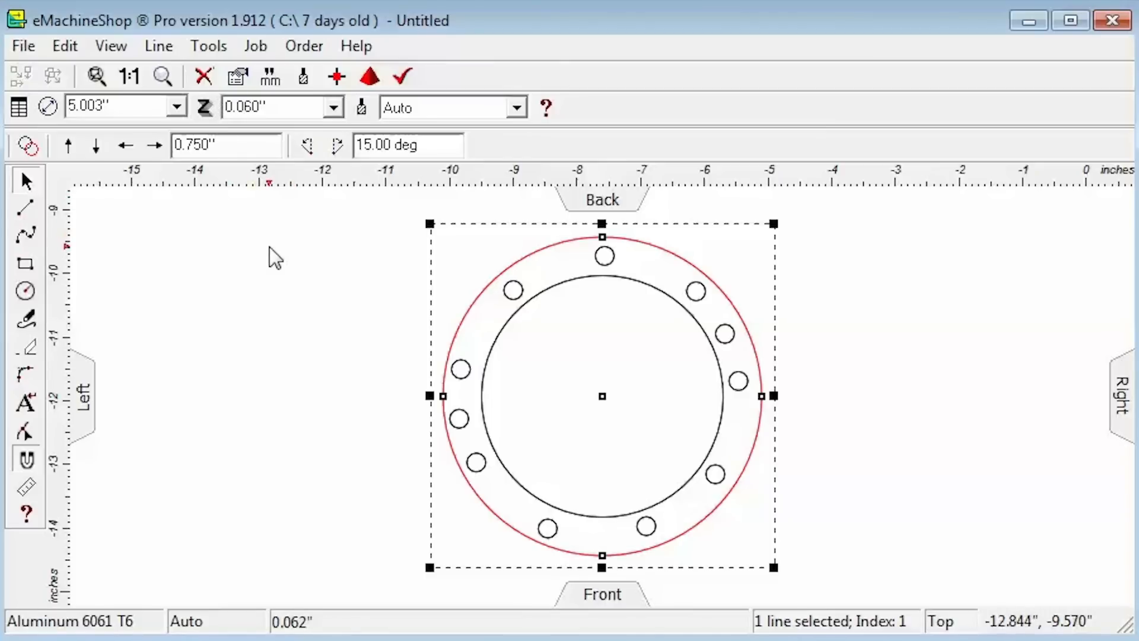
mouse_move(369, 76)
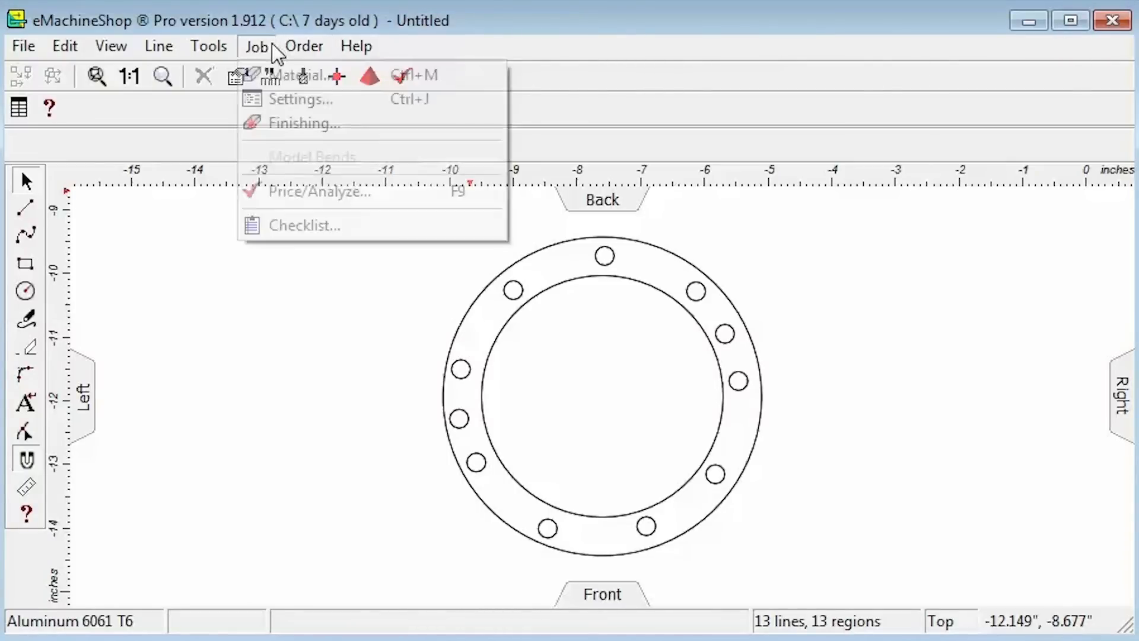
Bring up the Job material list and scroll through the part material choices
left_click(303, 75)
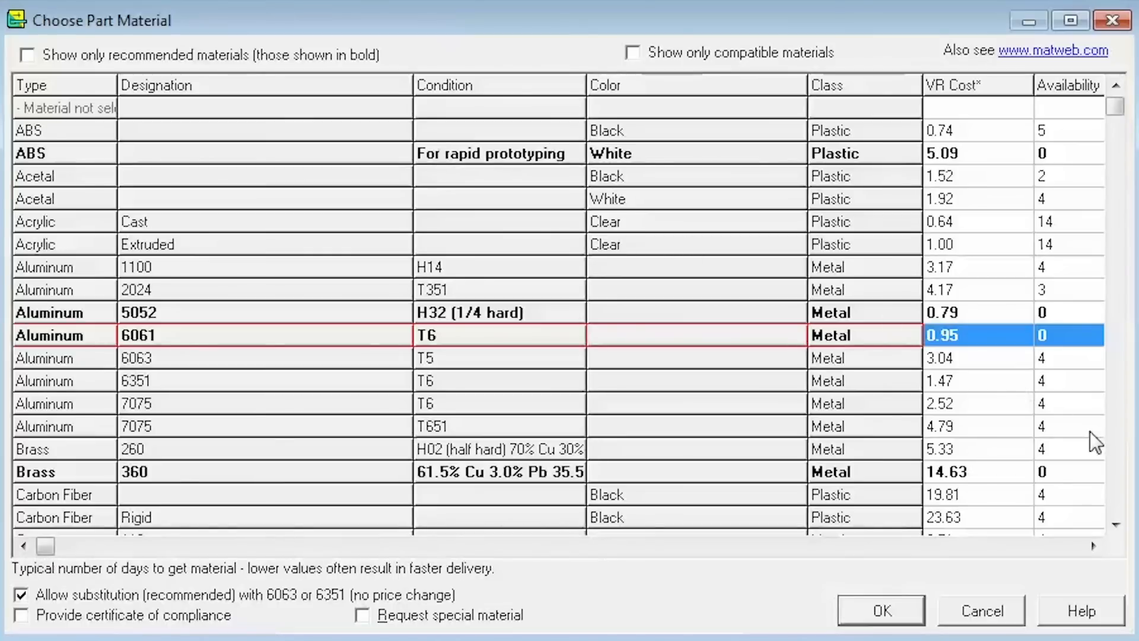
scroll("down", 3)
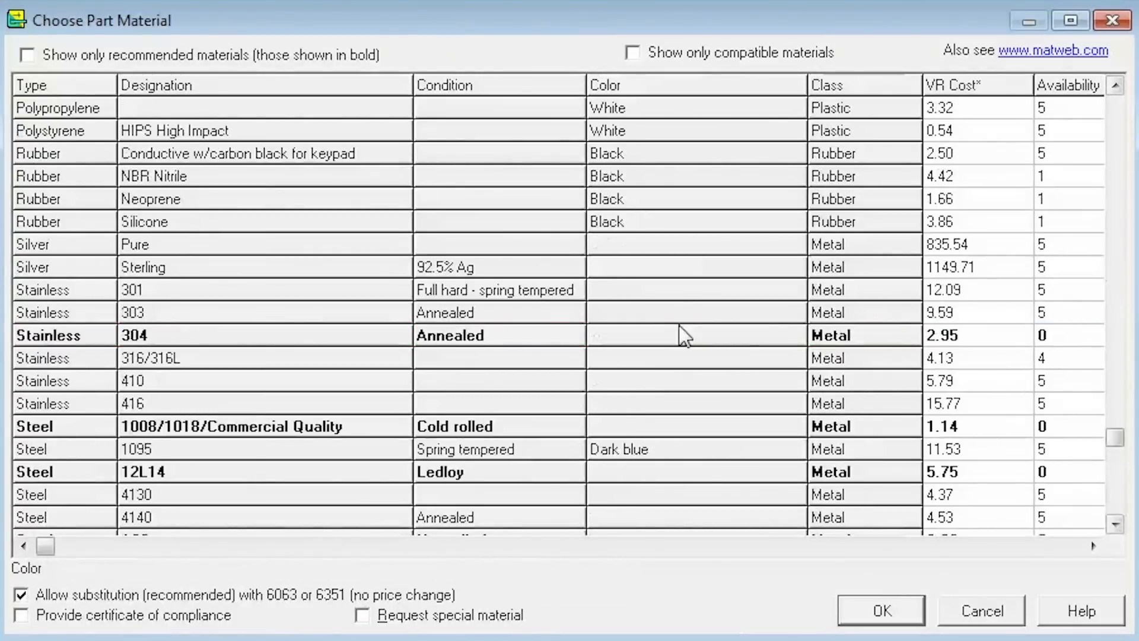